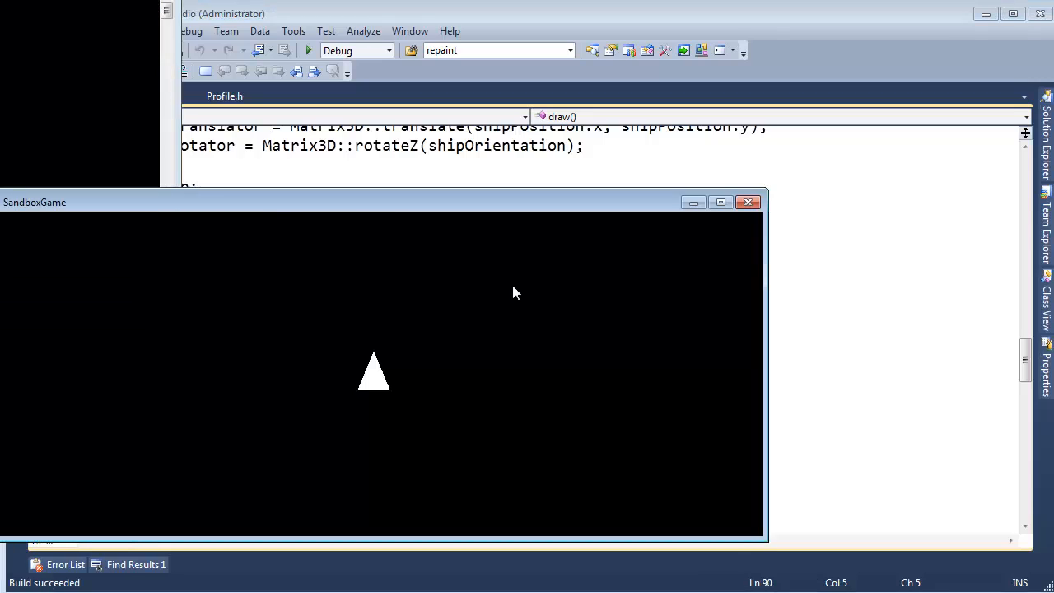
- Bring the SandboxGame window into view, watch the ship rotate, then close the game
drag(35, 201, 105, 194)
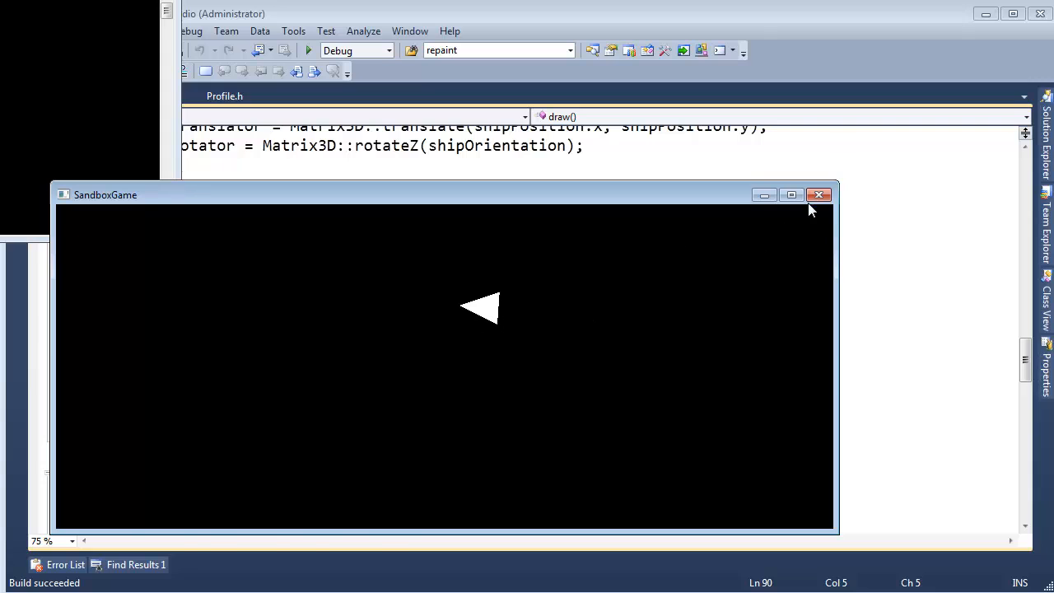
click(819, 195)
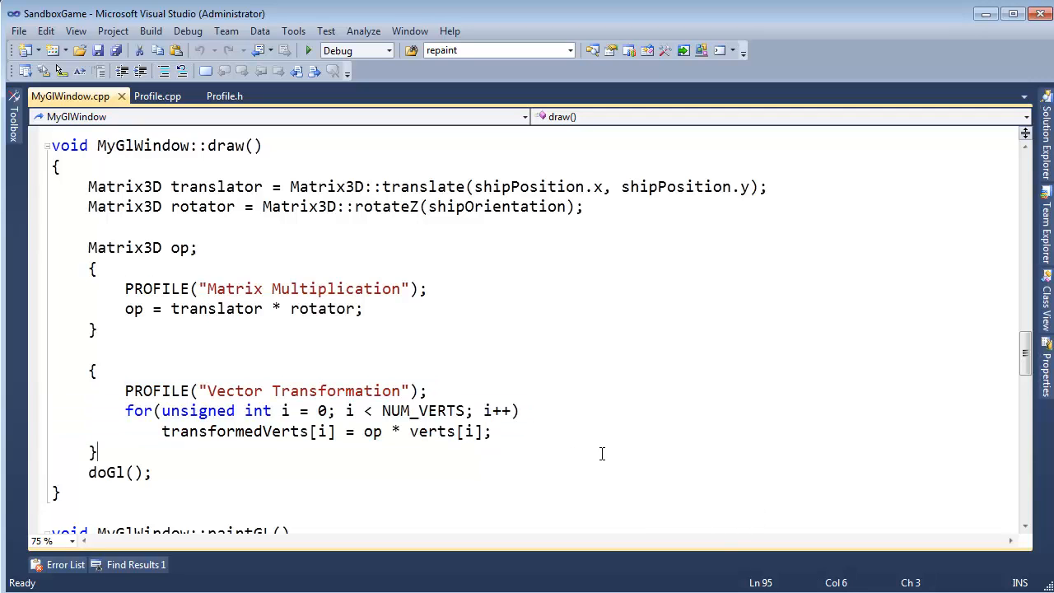
mouse_move(672, 435)
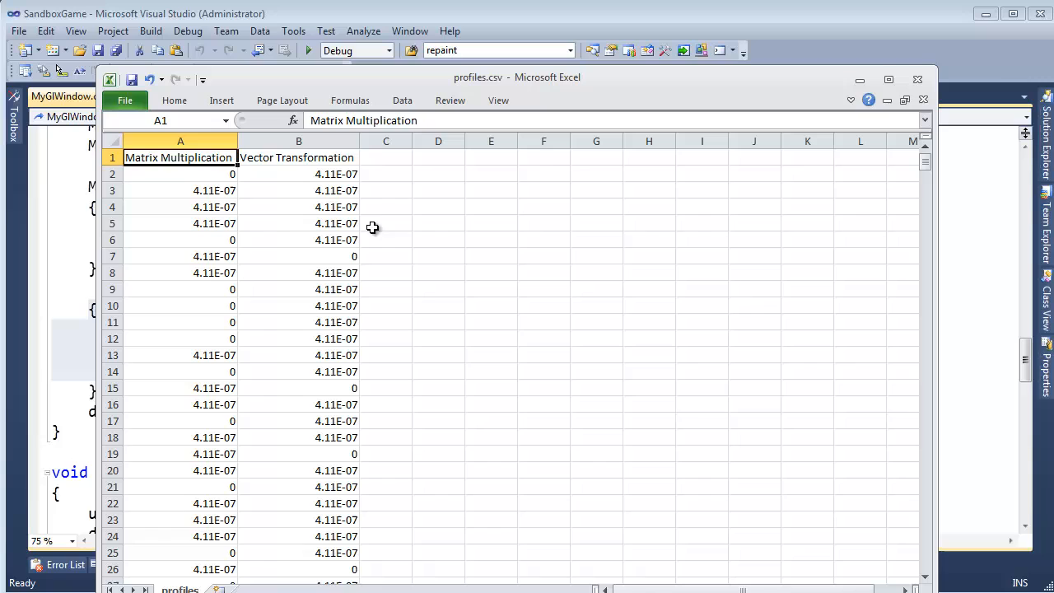
- Read the Matrix Multiplication and Vector Transformation times in full, including the zeros and 0.000000410917
click(181, 208)
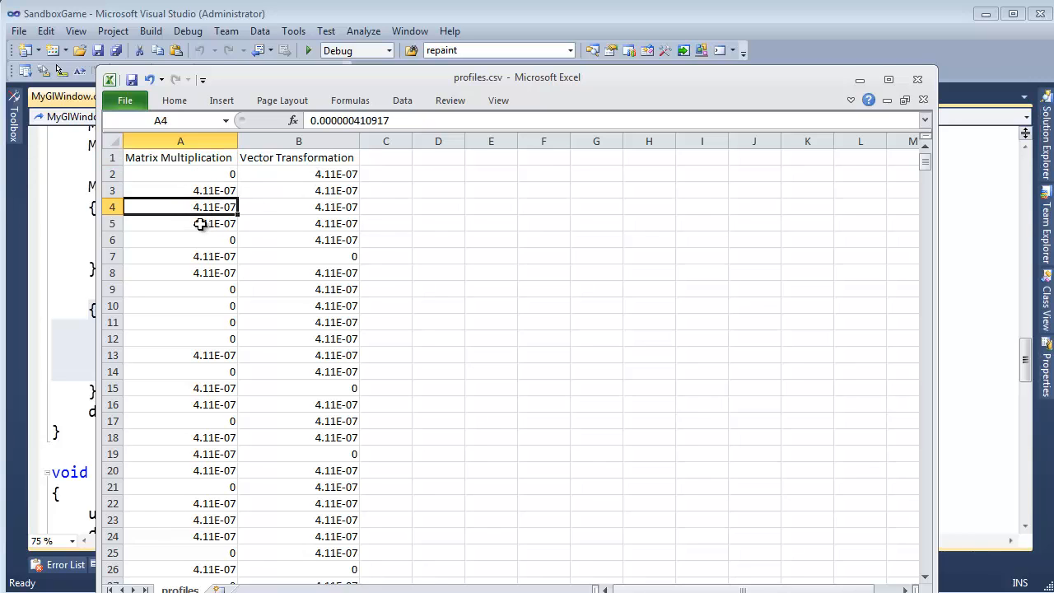
click(204, 174)
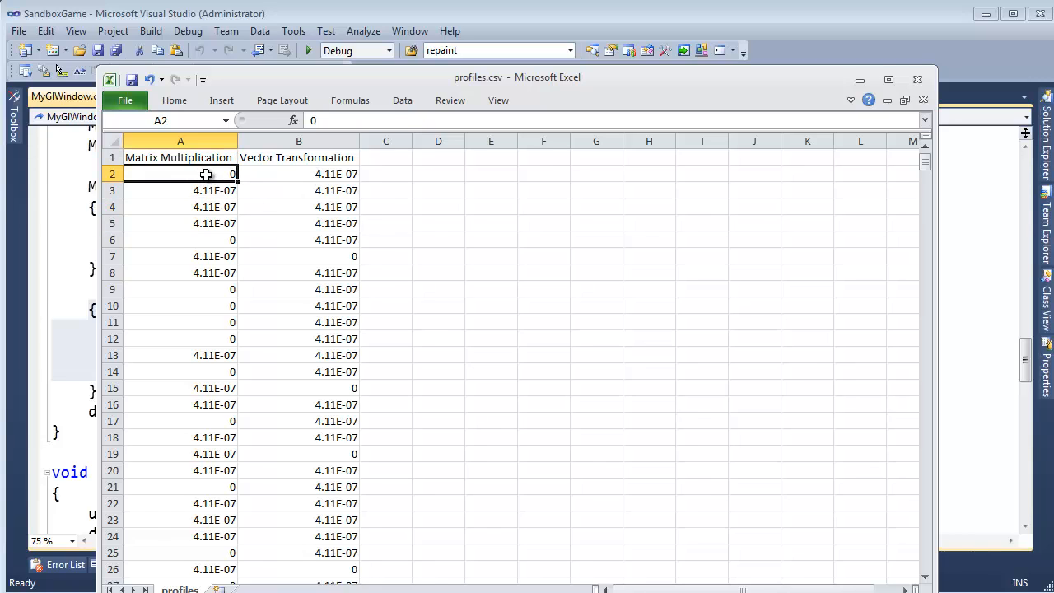
click(298, 257)
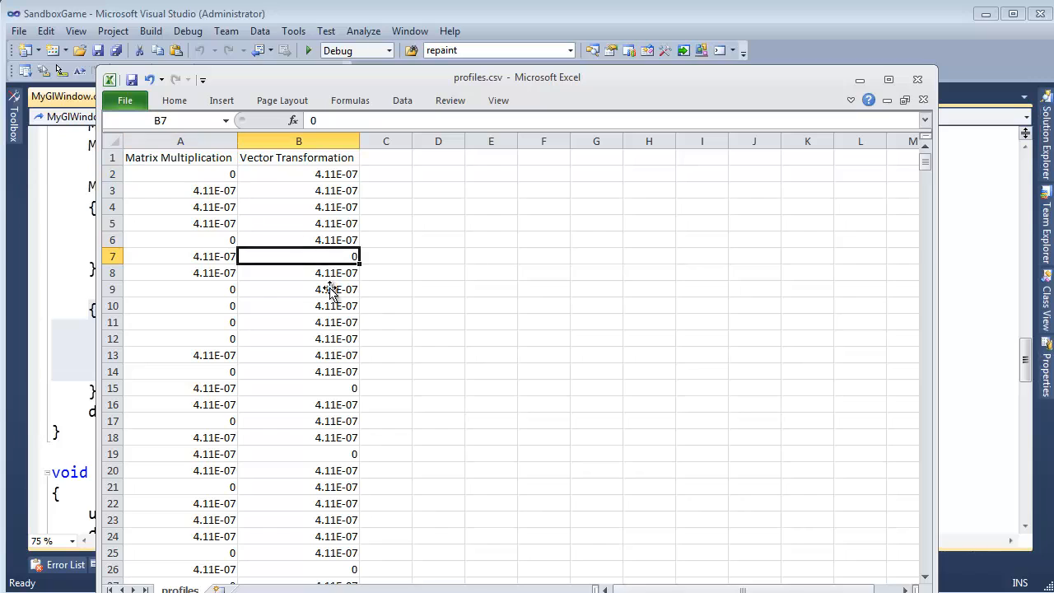
click(299, 389)
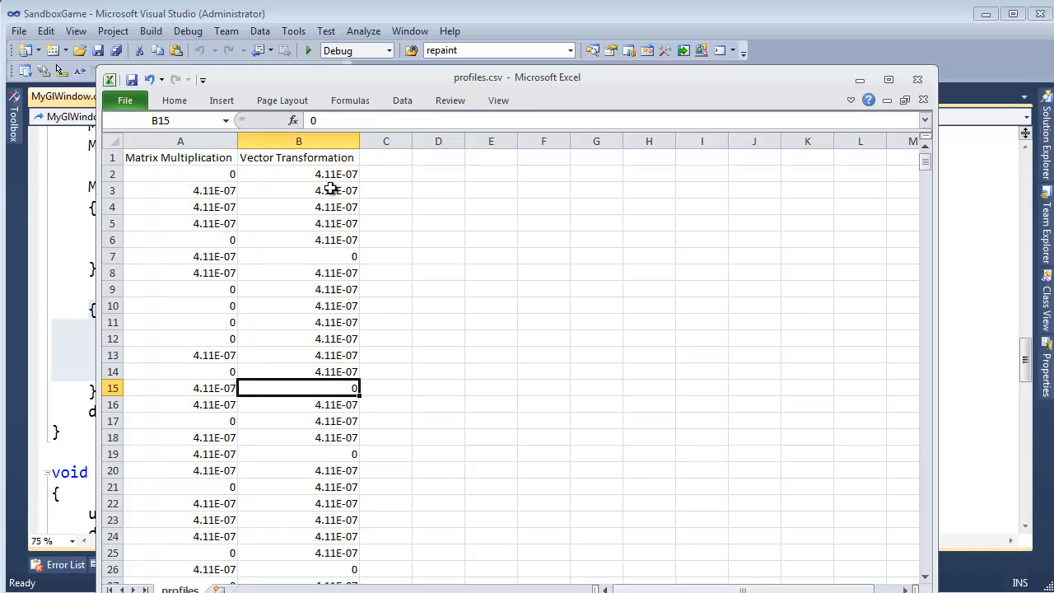
click(299, 174)
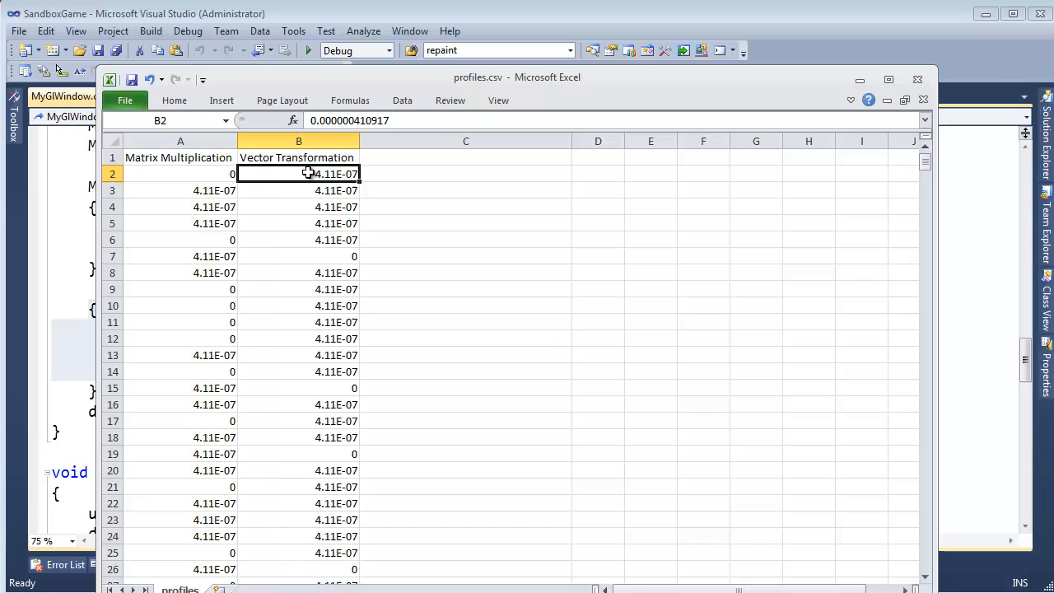
- Select the empty cell C2 beside the timing results
click(465, 174)
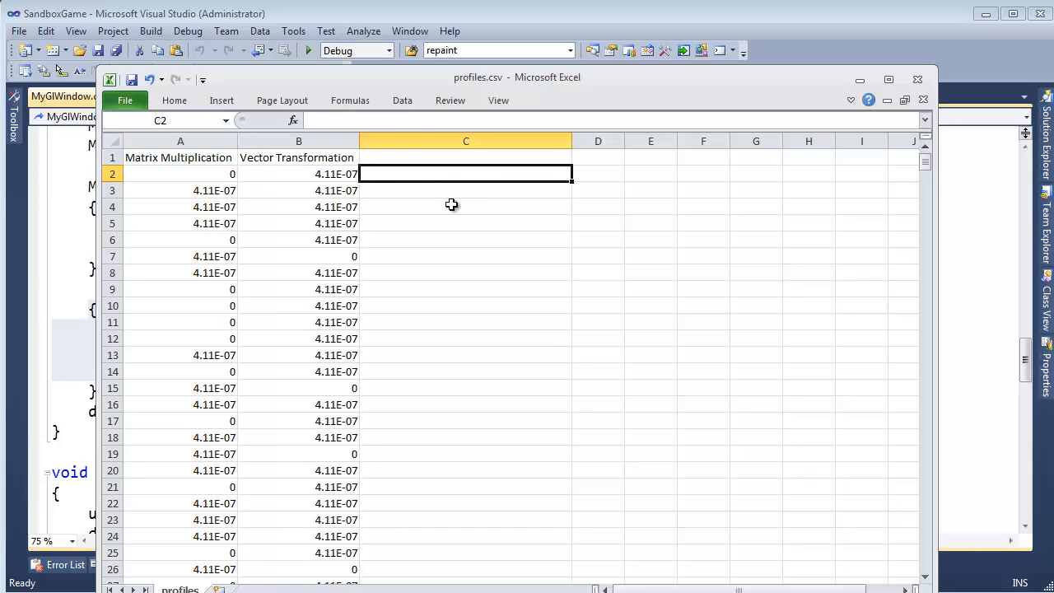
- Enter .000,000,411 in C2, grouping the timing's digits in threes with commas
text(411)
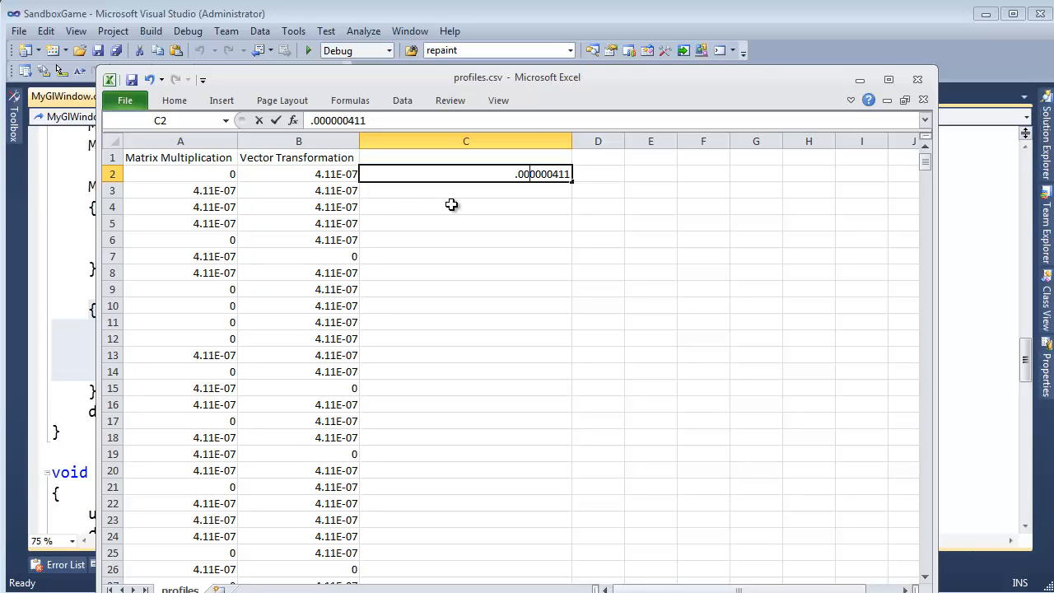
text(,)
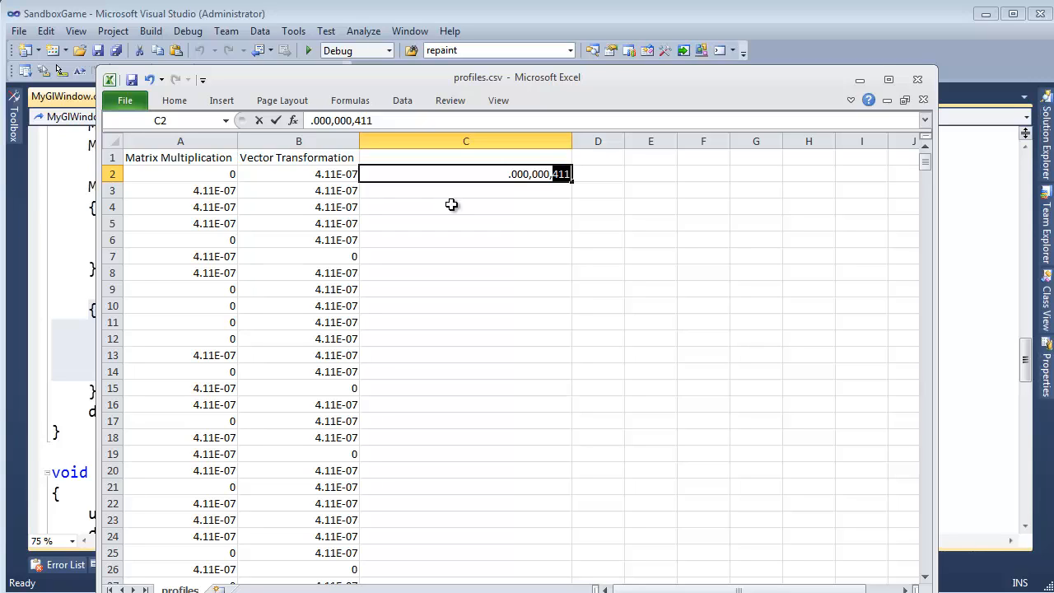
mouse_move(811, 103)
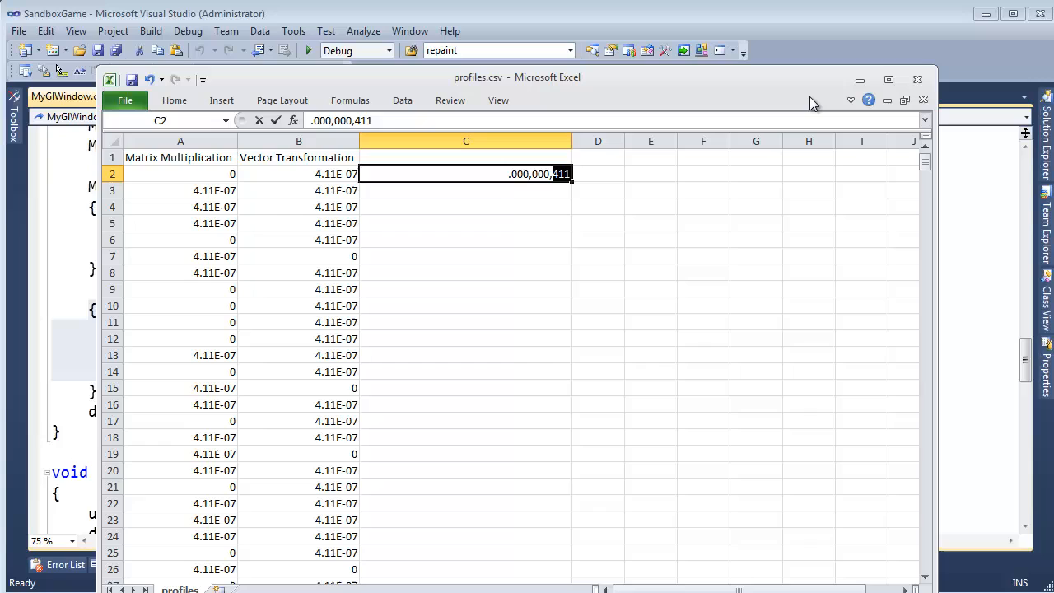
mouse_move(483, 257)
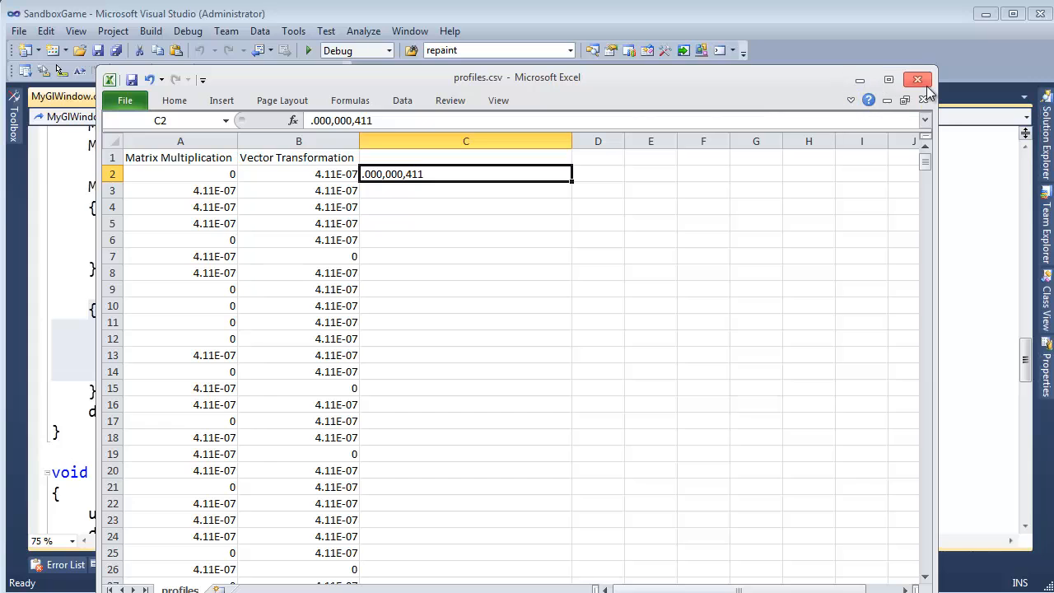
- Close Excel and open Clock.cpp from the Engine project's Timing folder in Solution Explorer
click(915, 77)
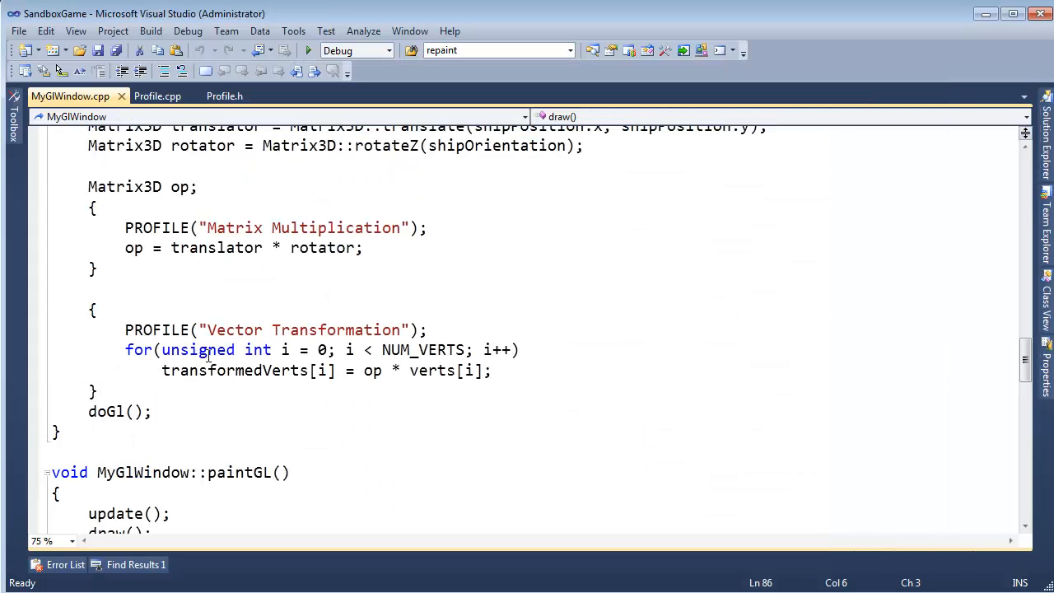
drag(125, 329, 494, 370)
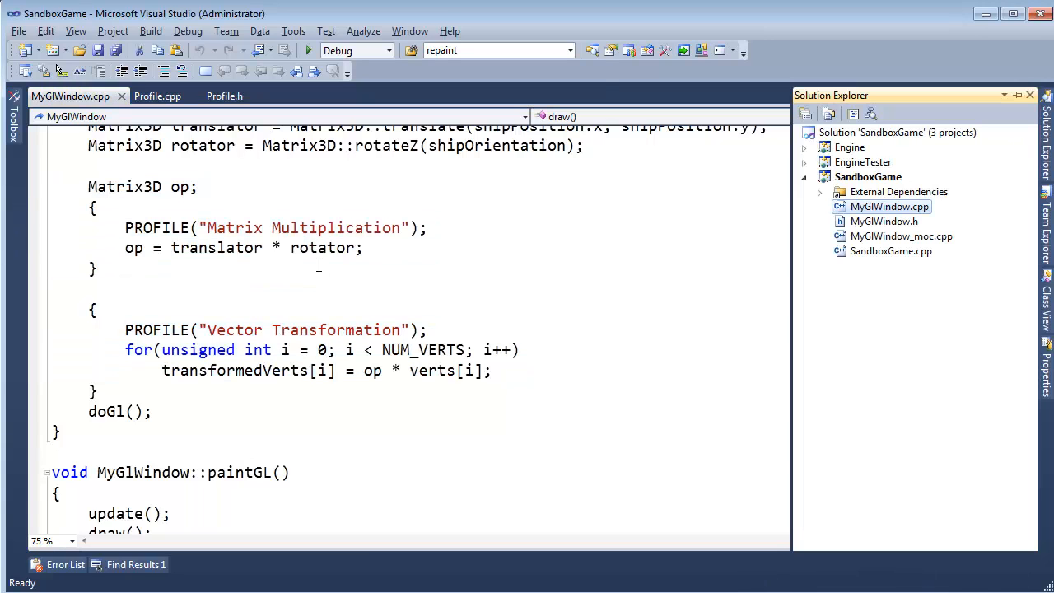
click(804, 149)
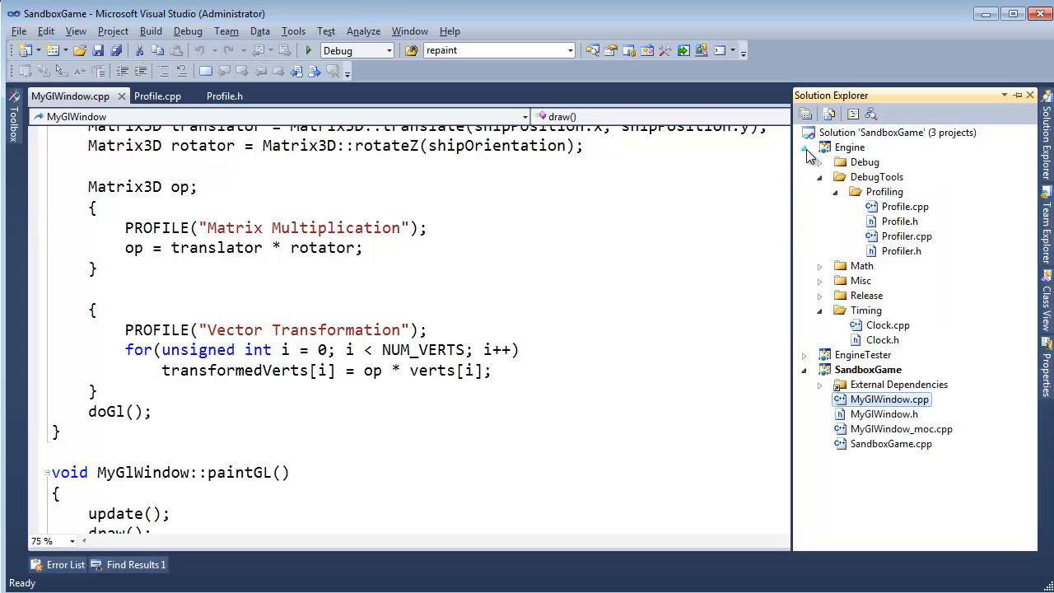
click(820, 176)
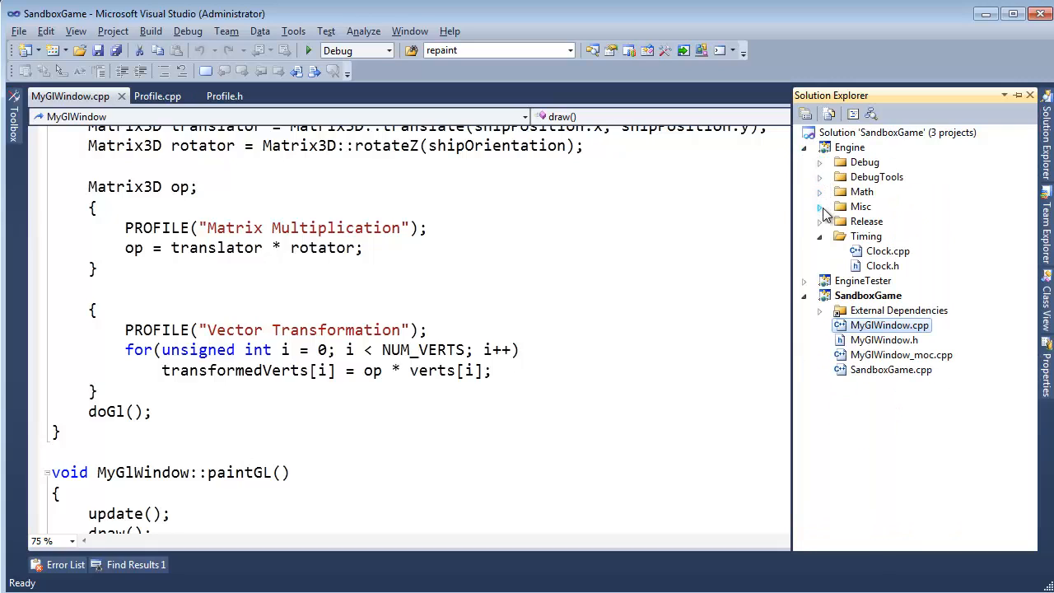
click(888, 250)
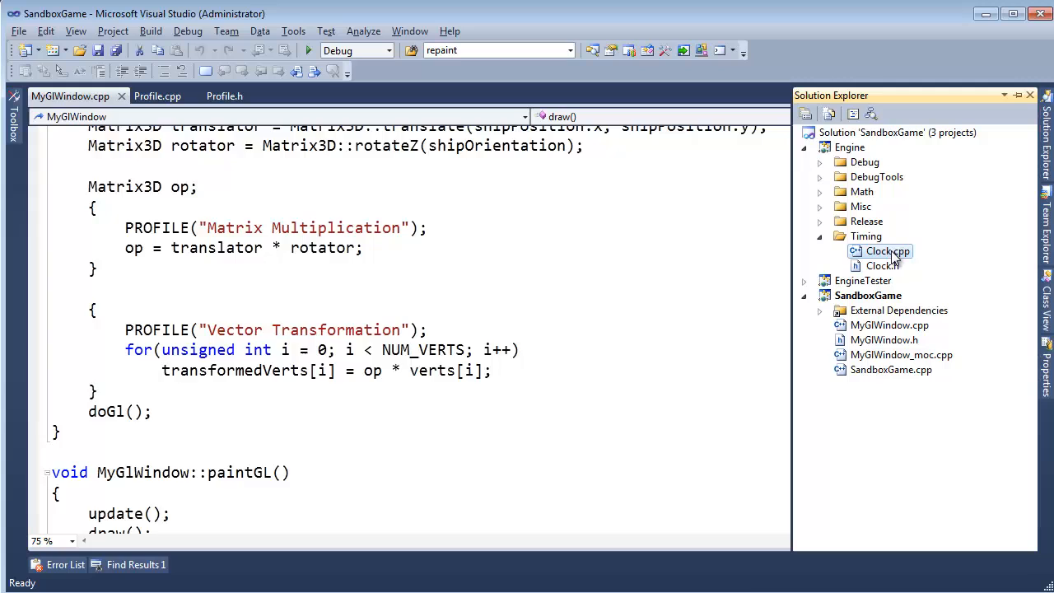
double_click(888, 250)
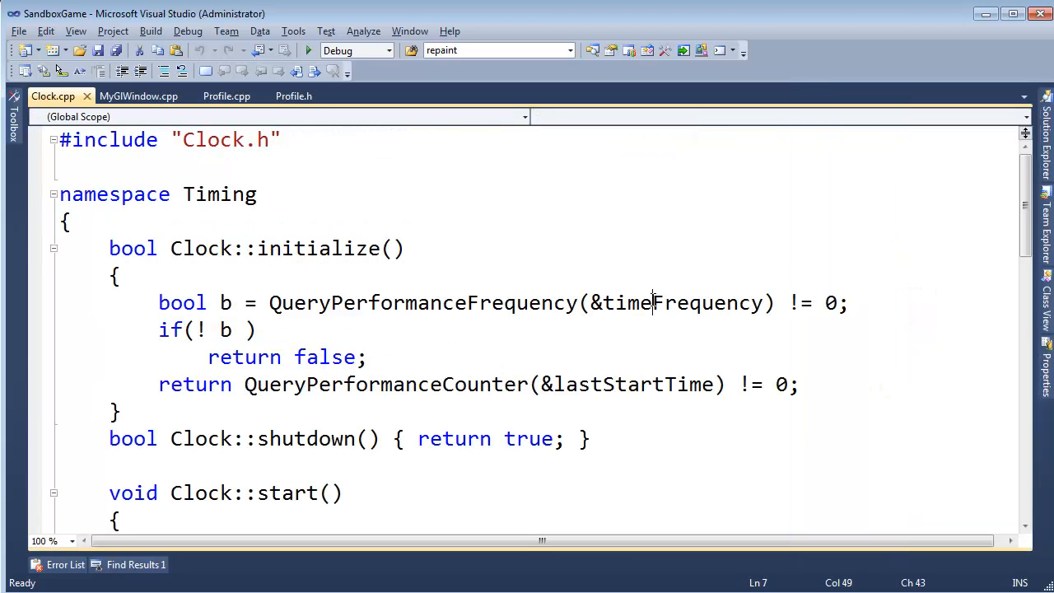
- Break on the if(! b) line in Clock::initialize, start debugging, and select timeFrequency
double_click(678, 303)
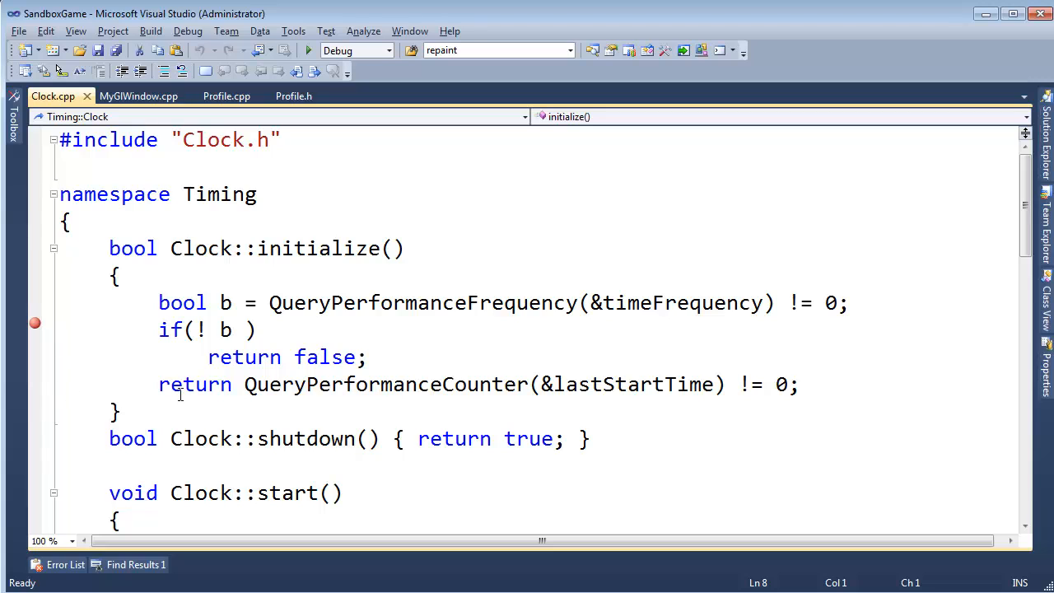
key(F5)
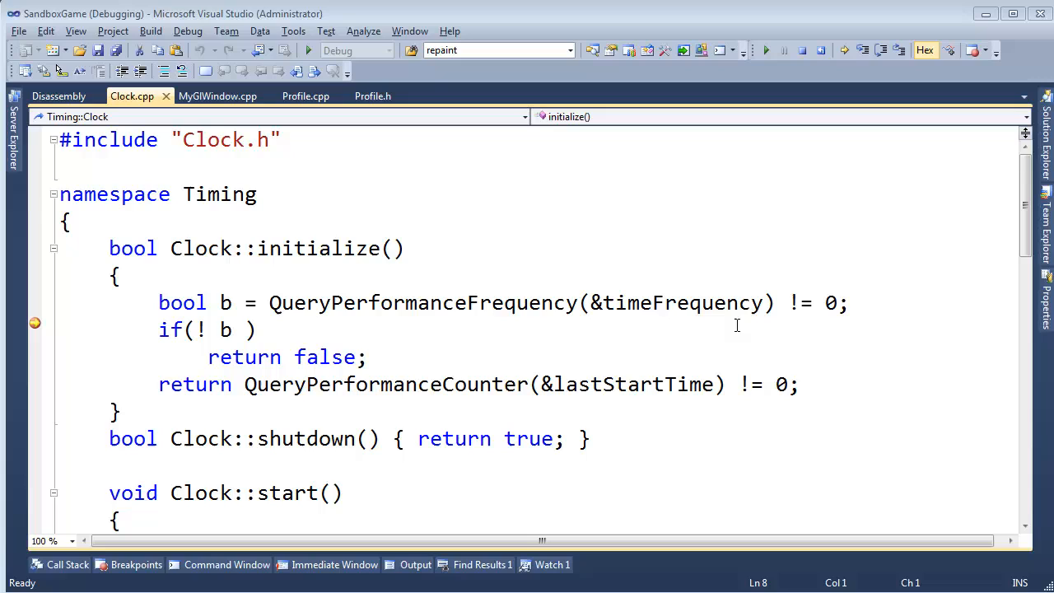
mouse_move(711, 303)
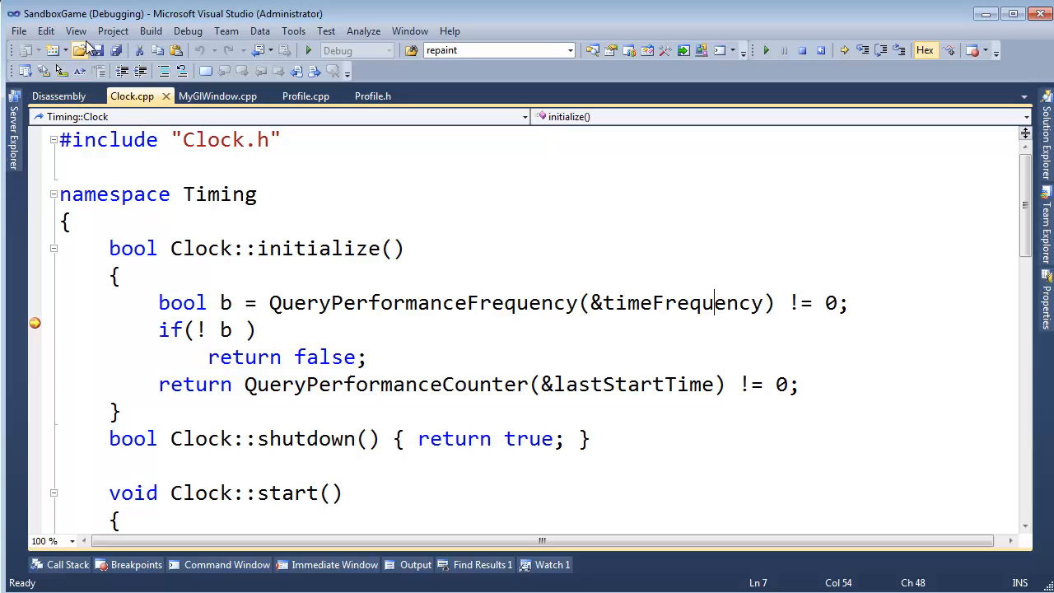
click(188, 29)
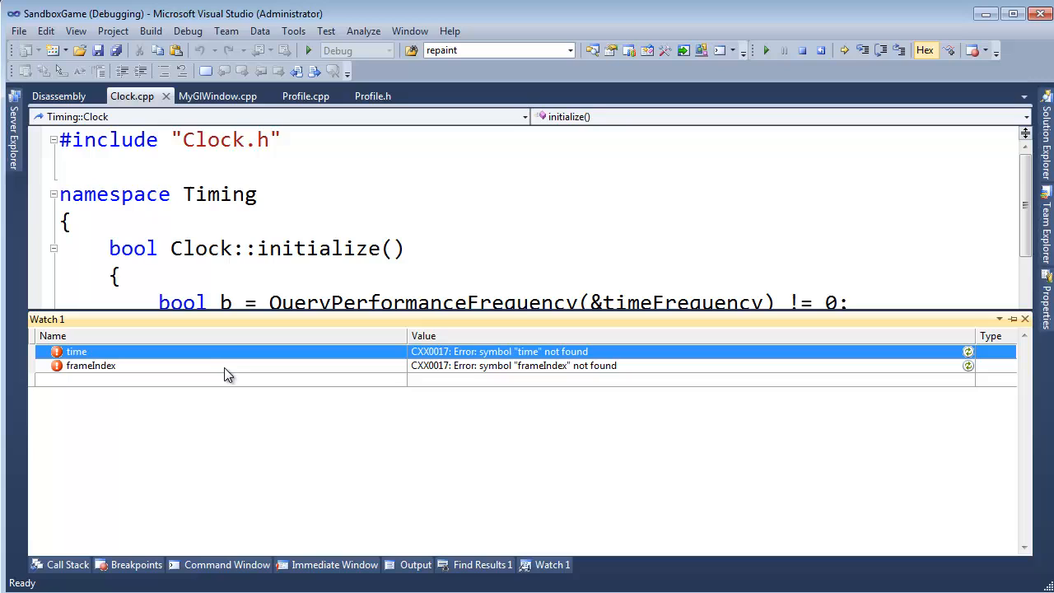
- Remove the failing watch entry and expand timeFrequency into LowPart, HighPart and QuadPart
click(90, 366)
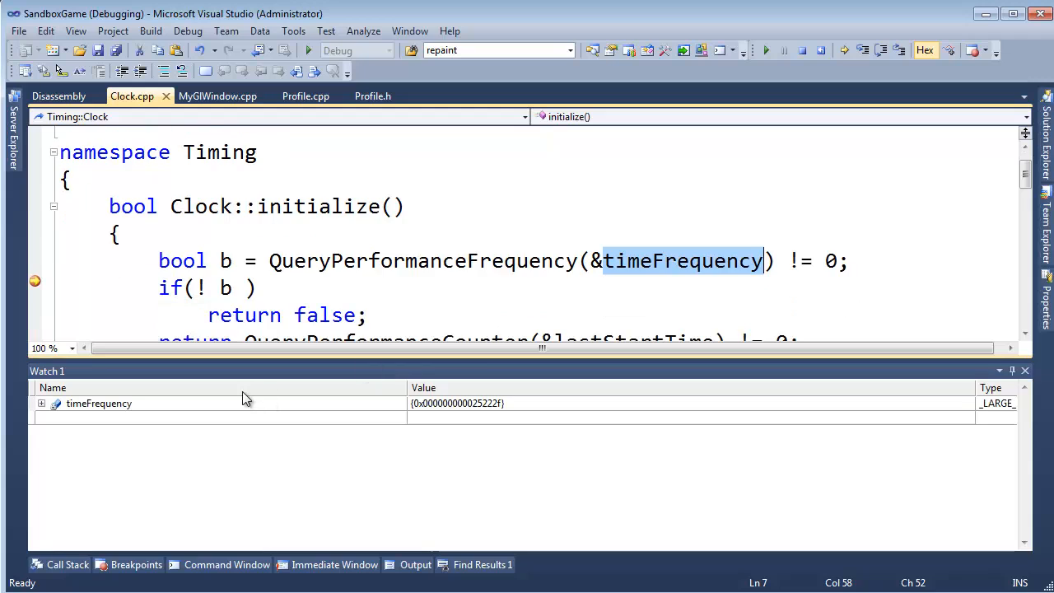
click(40, 404)
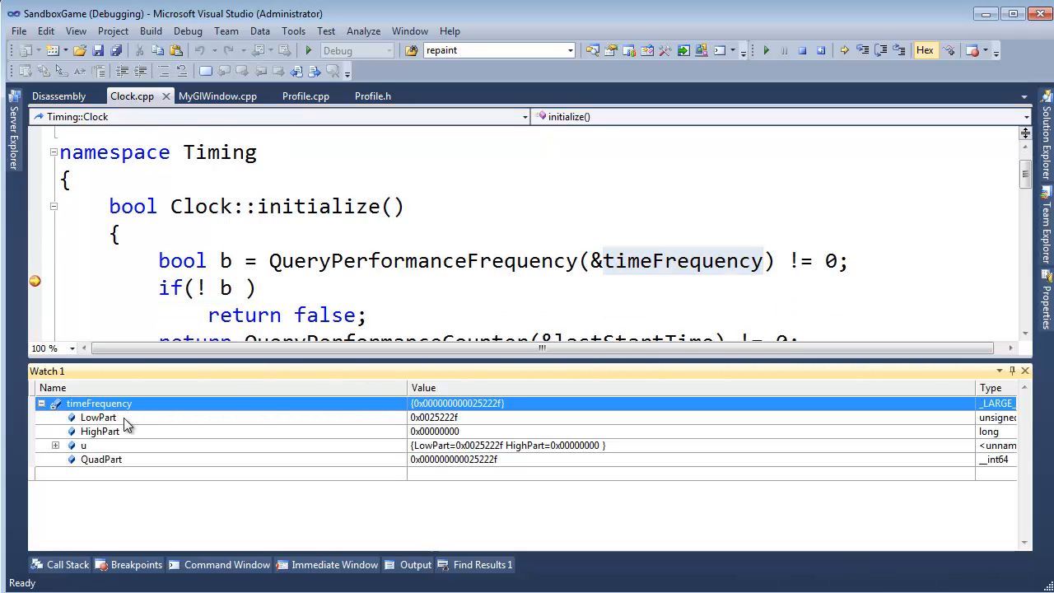
mouse_move(392, 438)
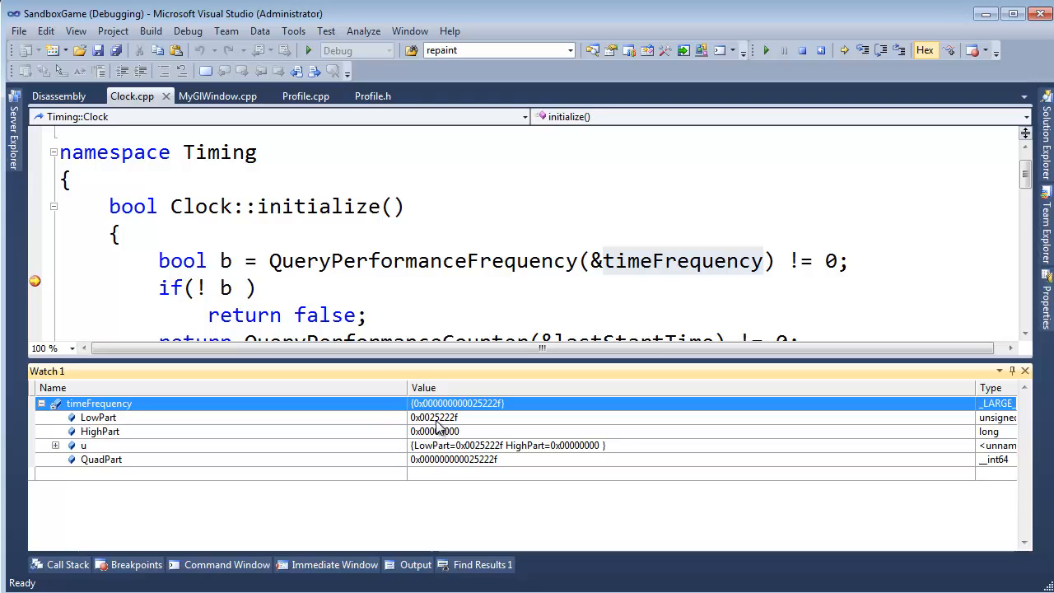
mouse_move(453, 428)
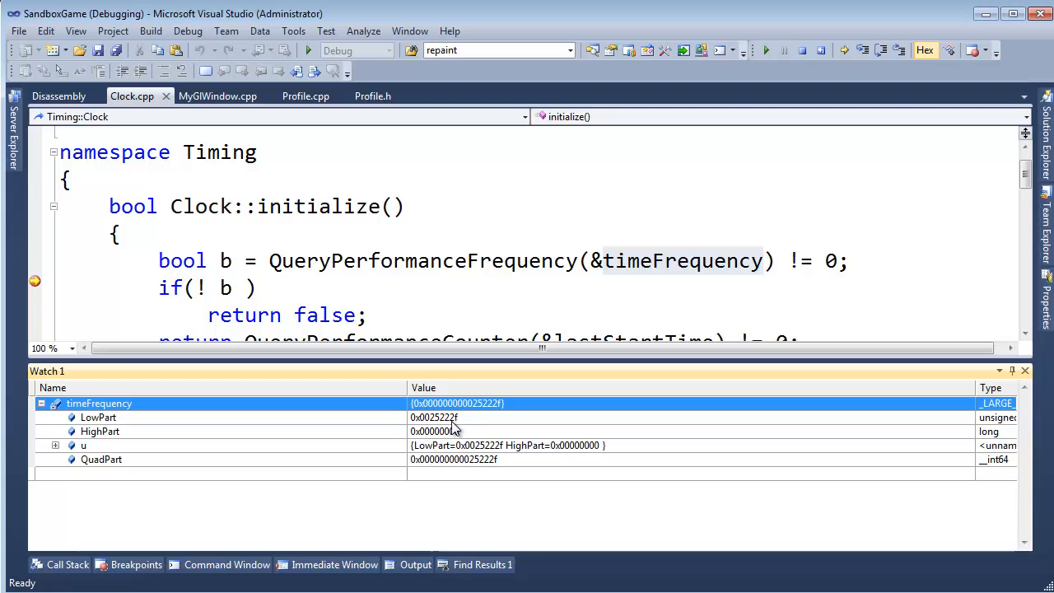
mouse_move(453, 432)
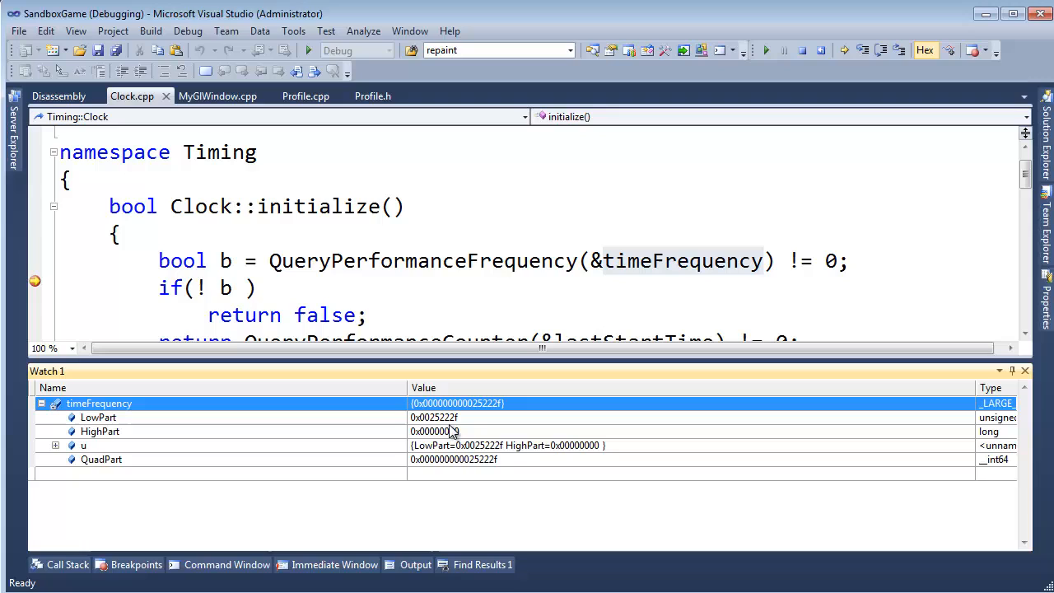
mouse_move(443, 432)
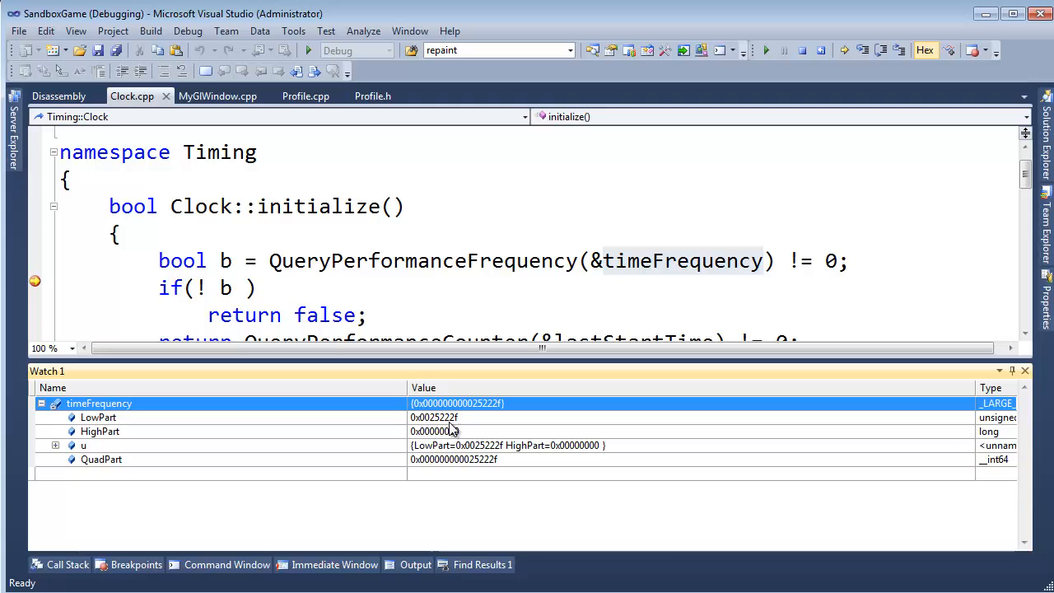
mouse_move(438, 425)
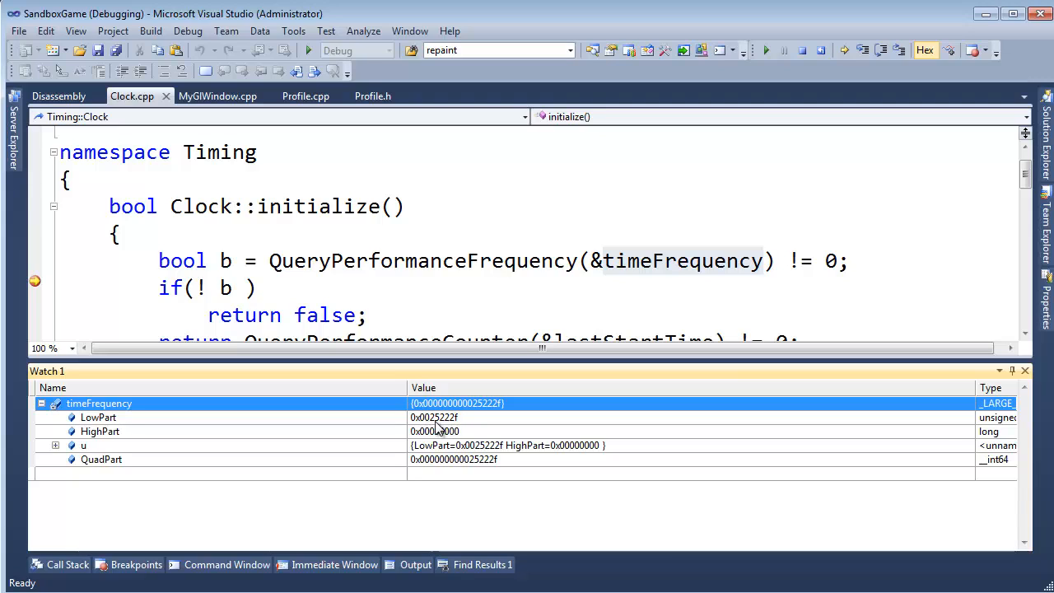
mouse_move(443, 431)
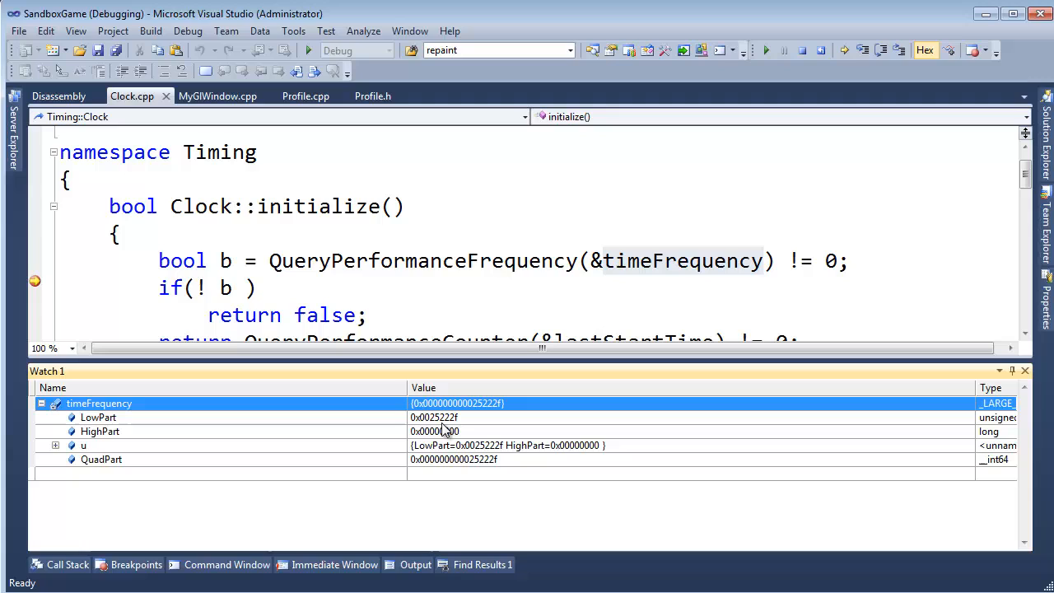
mouse_move(431, 432)
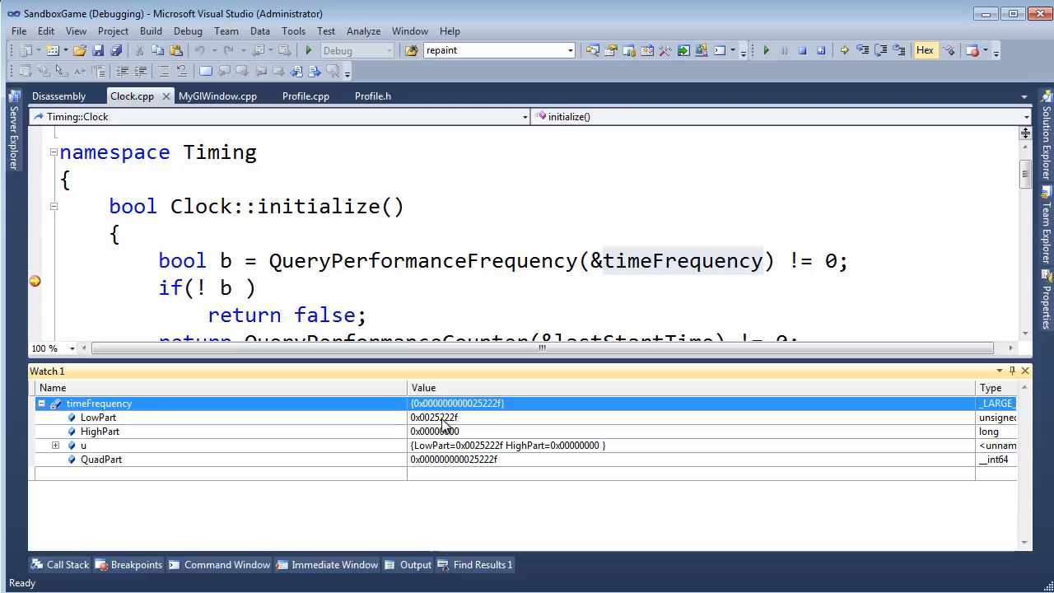
mouse_move(447, 441)
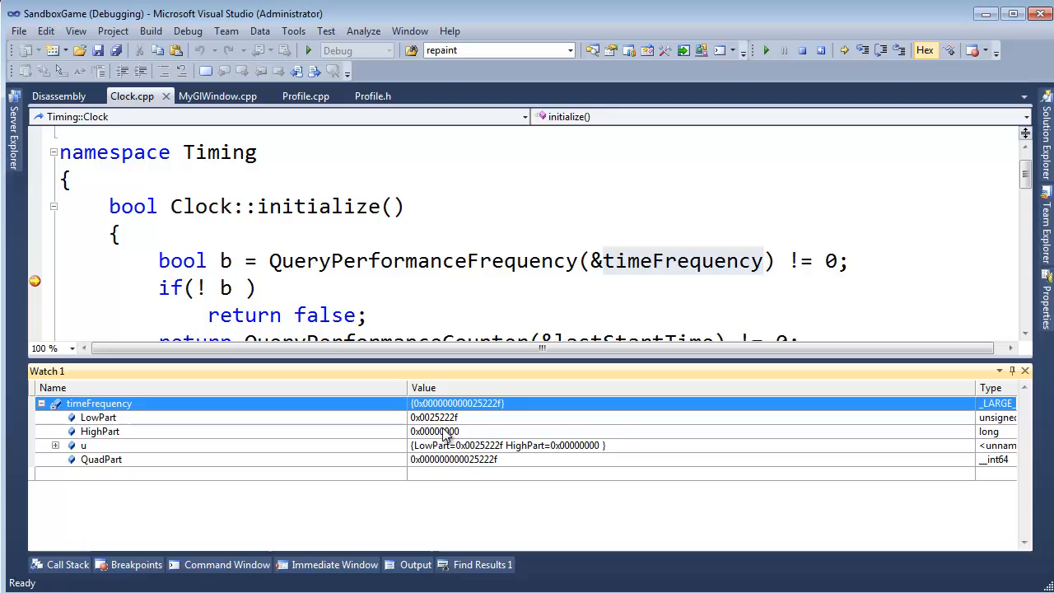
mouse_move(451, 425)
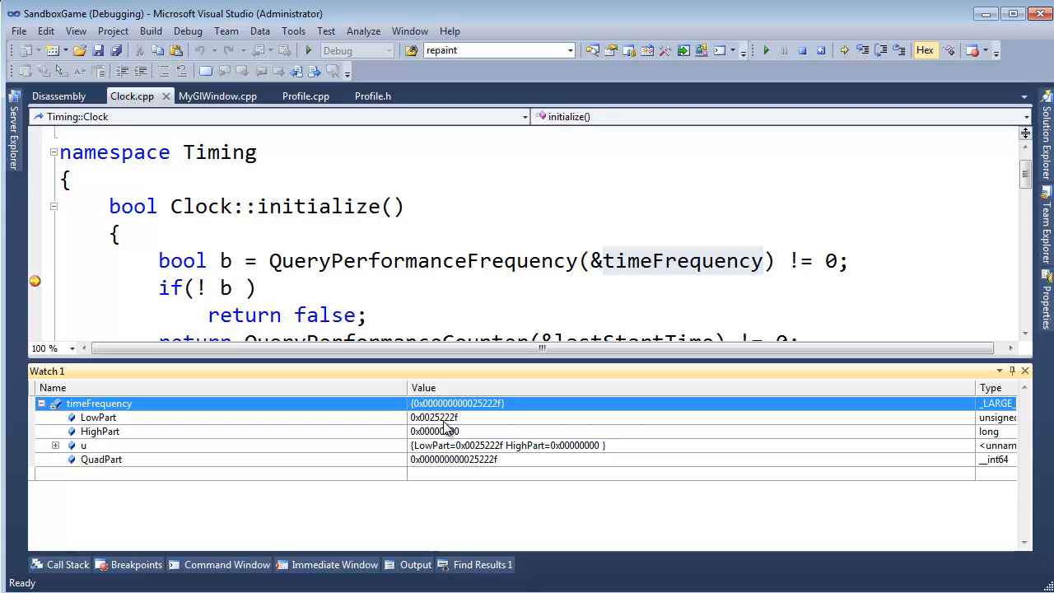
mouse_move(451, 431)
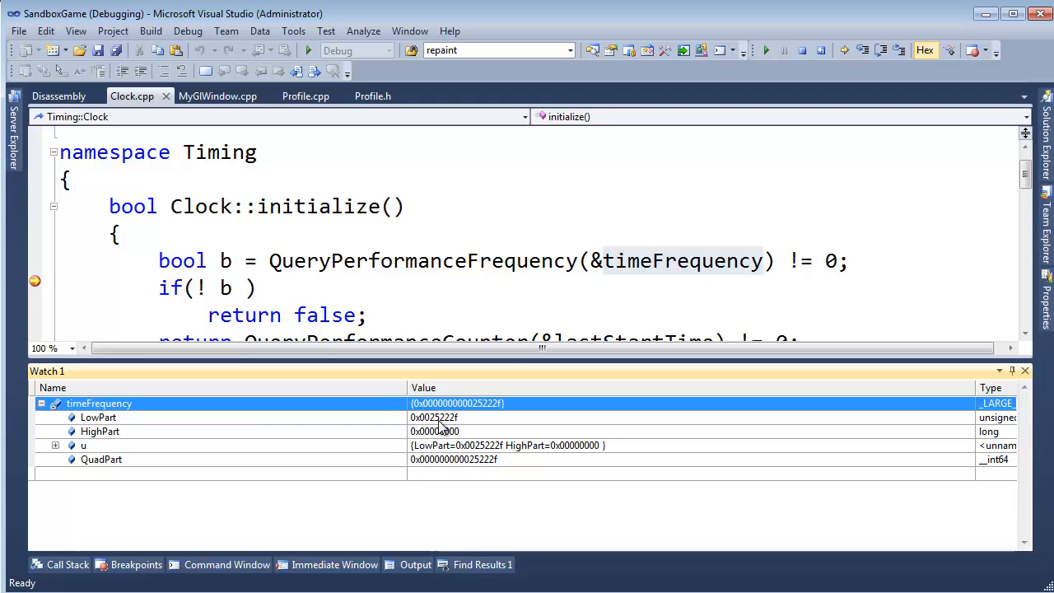
mouse_move(442, 420)
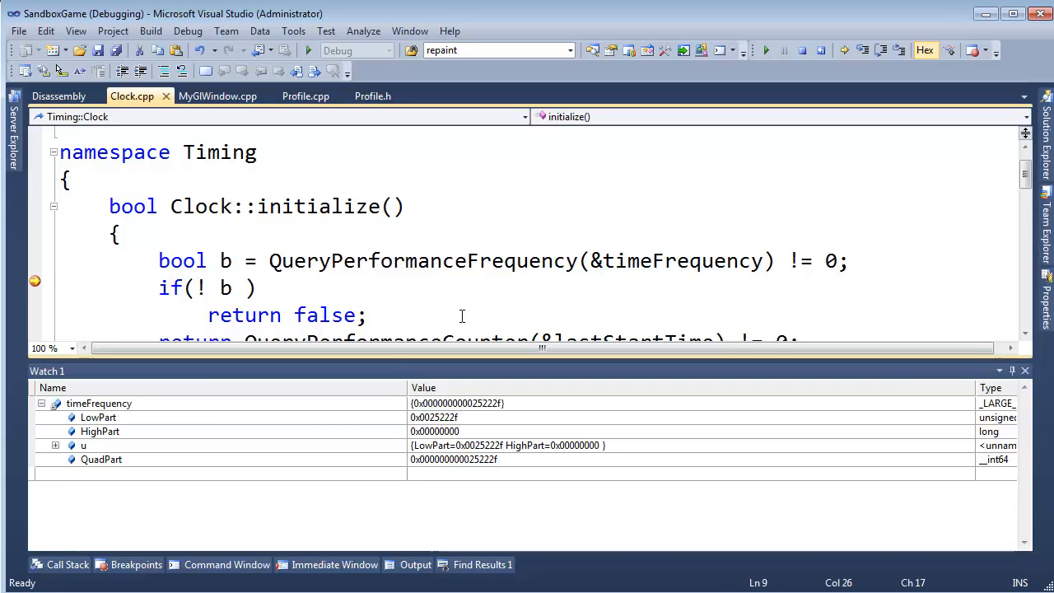
mouse_move(379, 292)
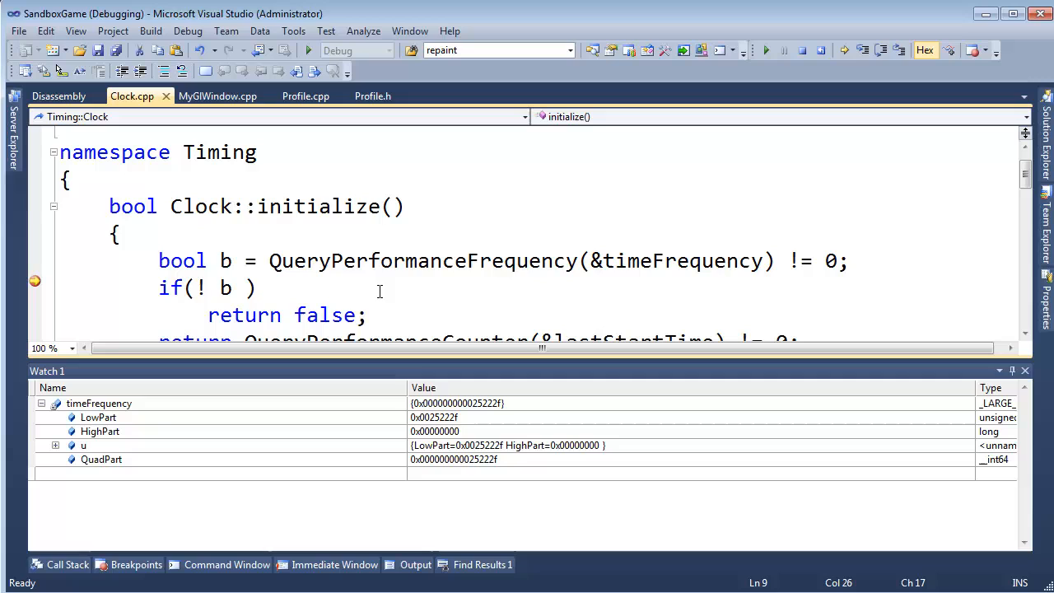
mouse_move(438, 432)
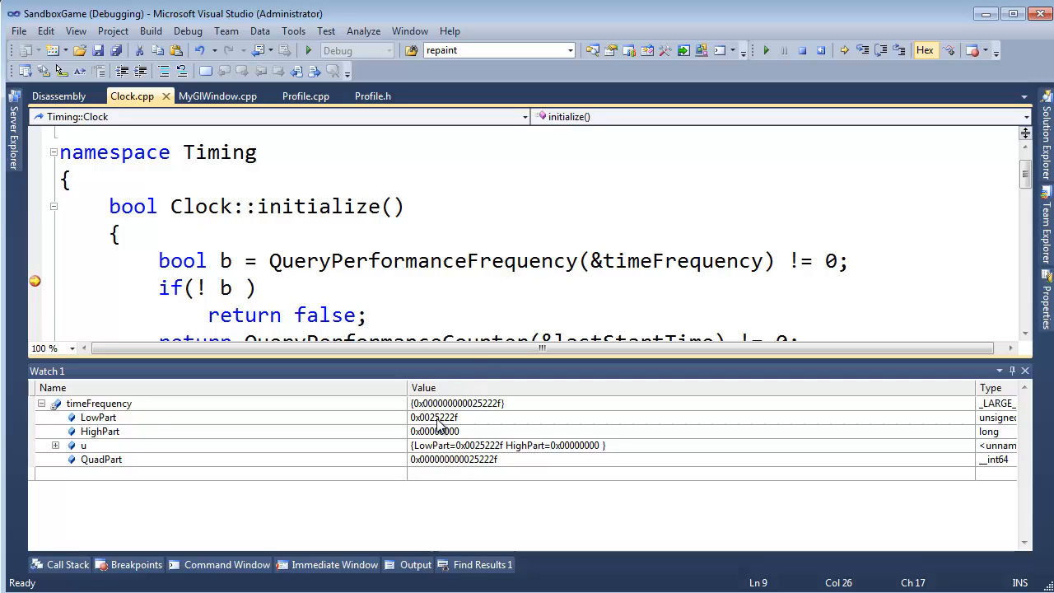
- Finish reviewing timeFrequency's values and stop debugging, returning to Clock.cpp's initialize code
click(466, 261)
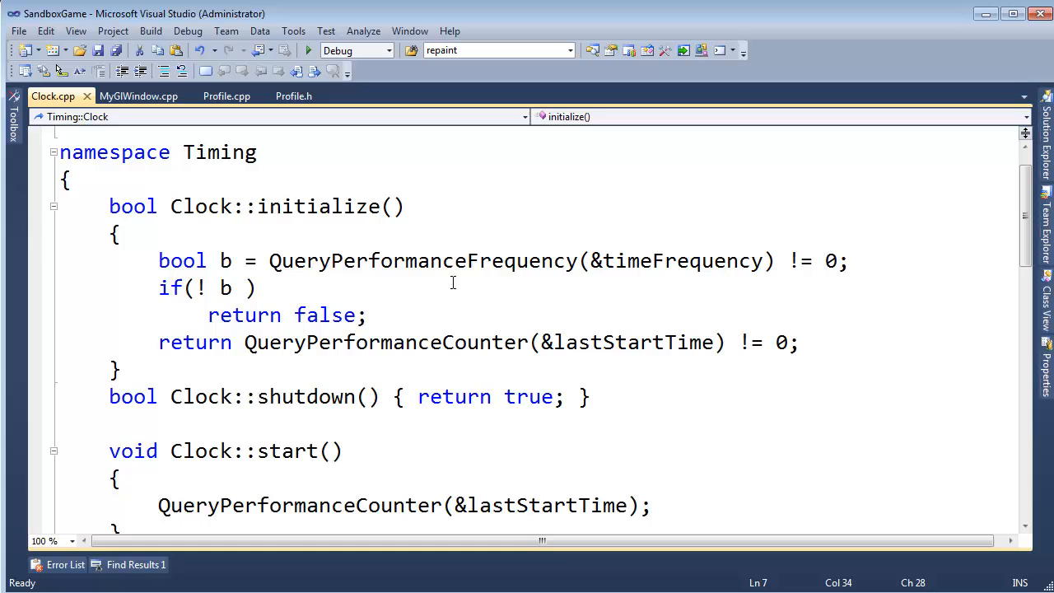
mouse_move(330, 94)
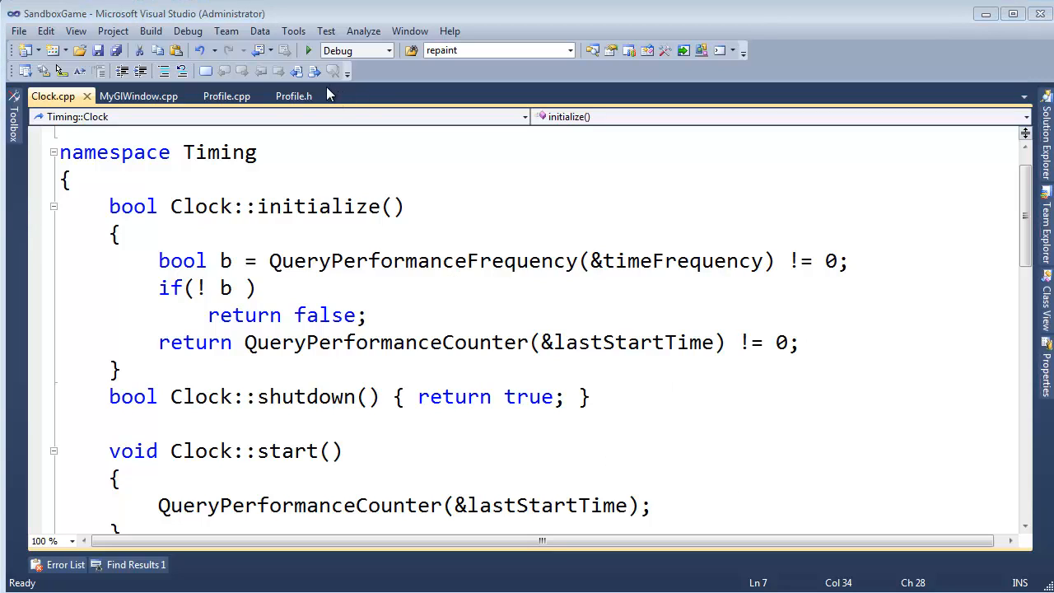
mouse_move(138, 96)
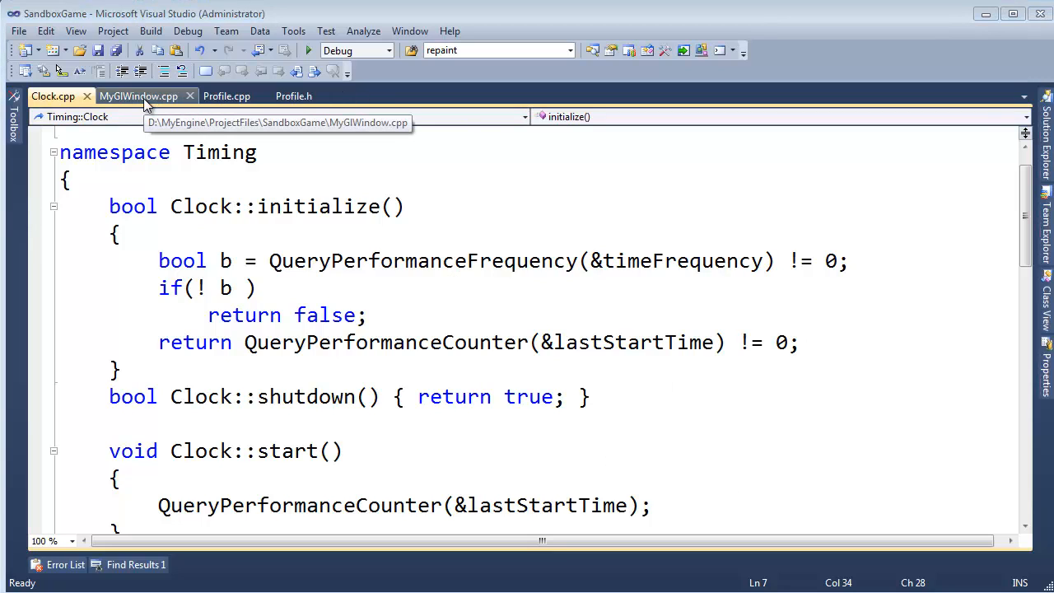
- Switch to MyGlWindow.cpp and select the PROFILE("Matrix Multiplication") block's two lines
click(138, 96)
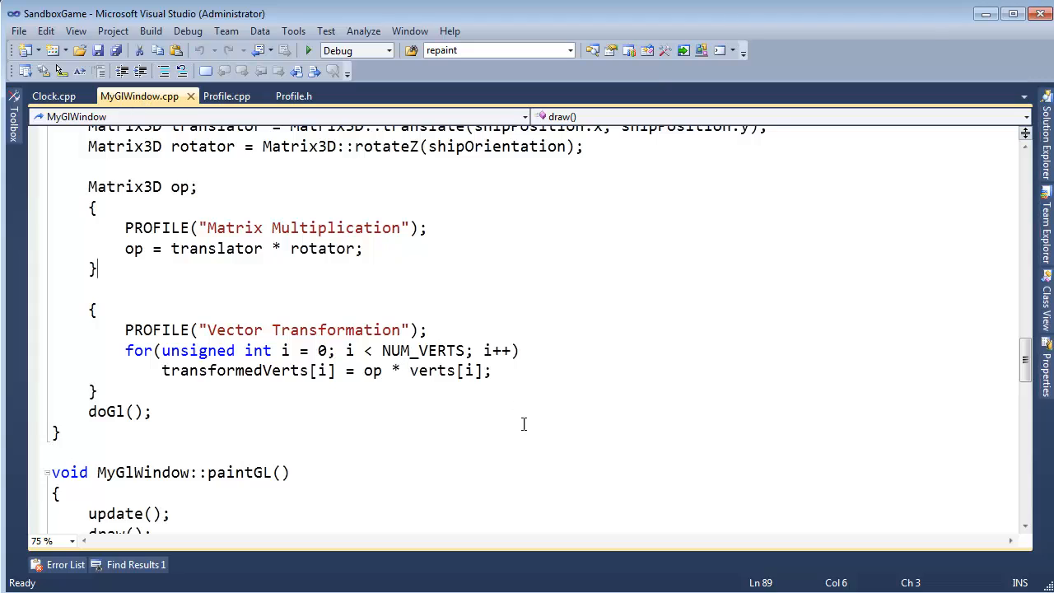
mouse_move(124, 186)
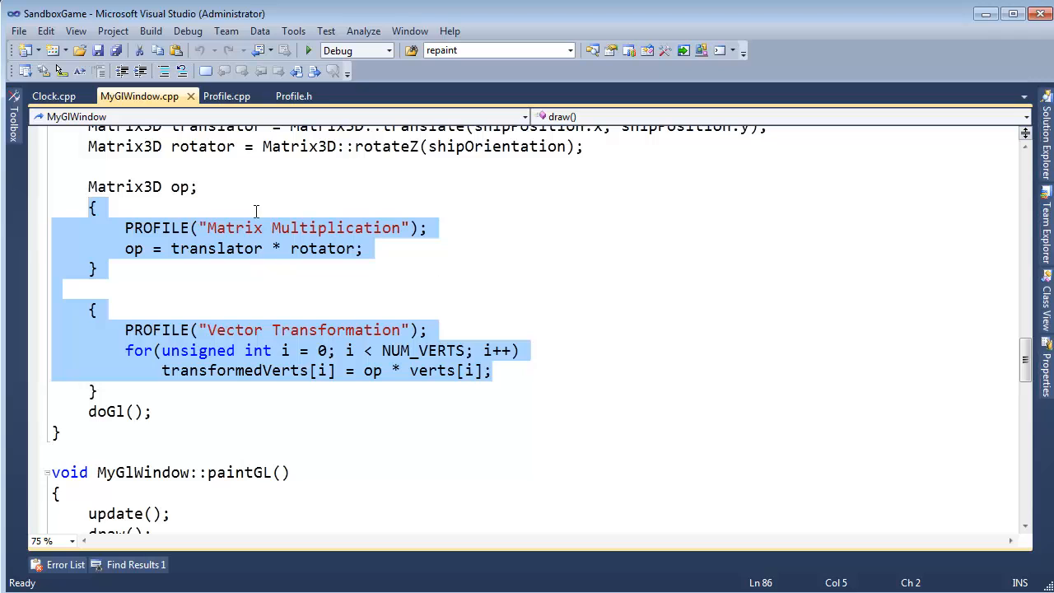
click(128, 186)
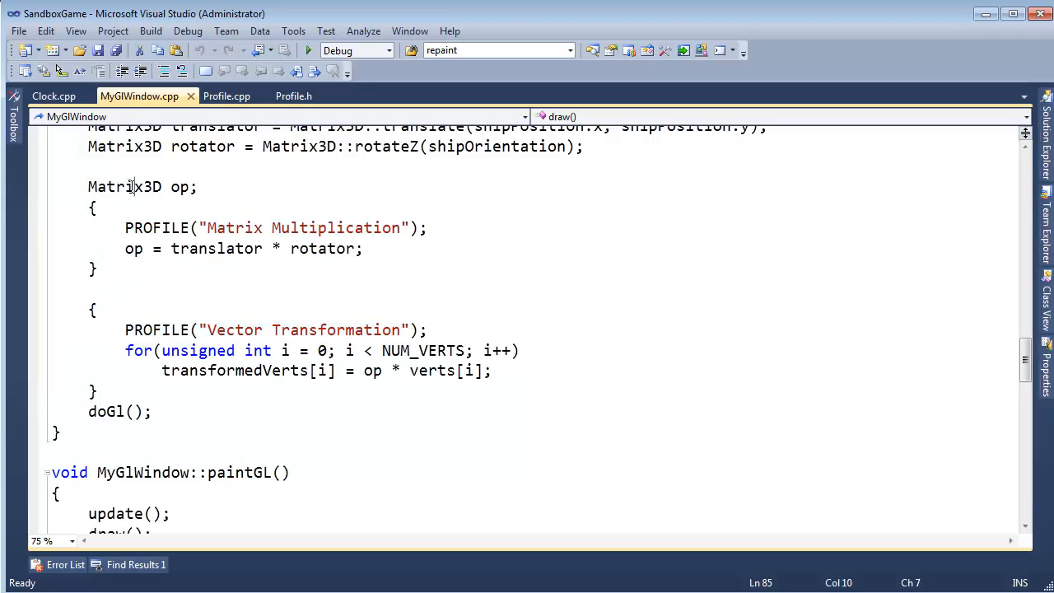
drag(125, 228, 363, 247)
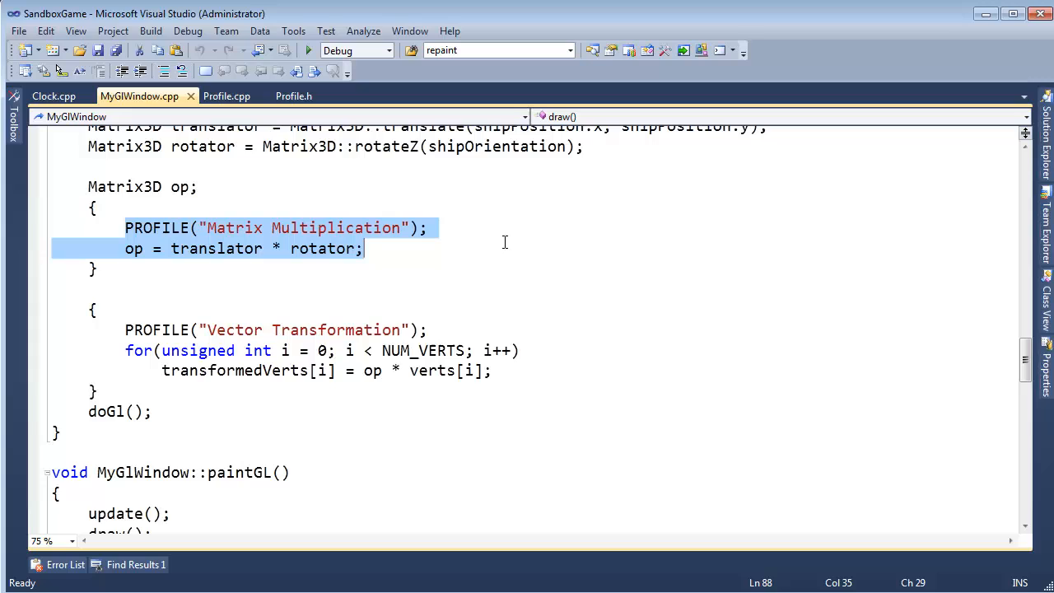